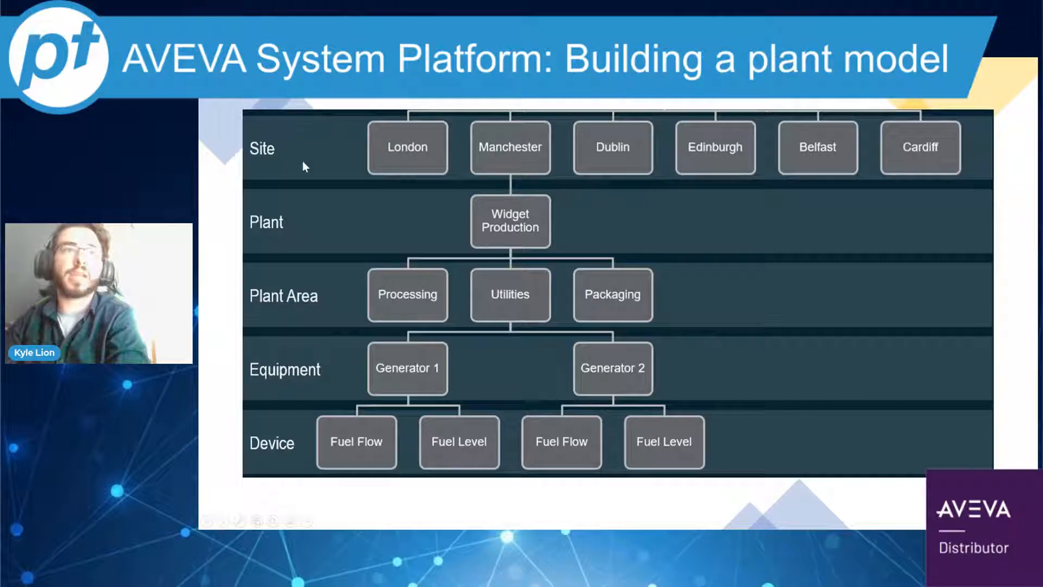
{"action": "mouse_move", "coordinate": [251, 311]}
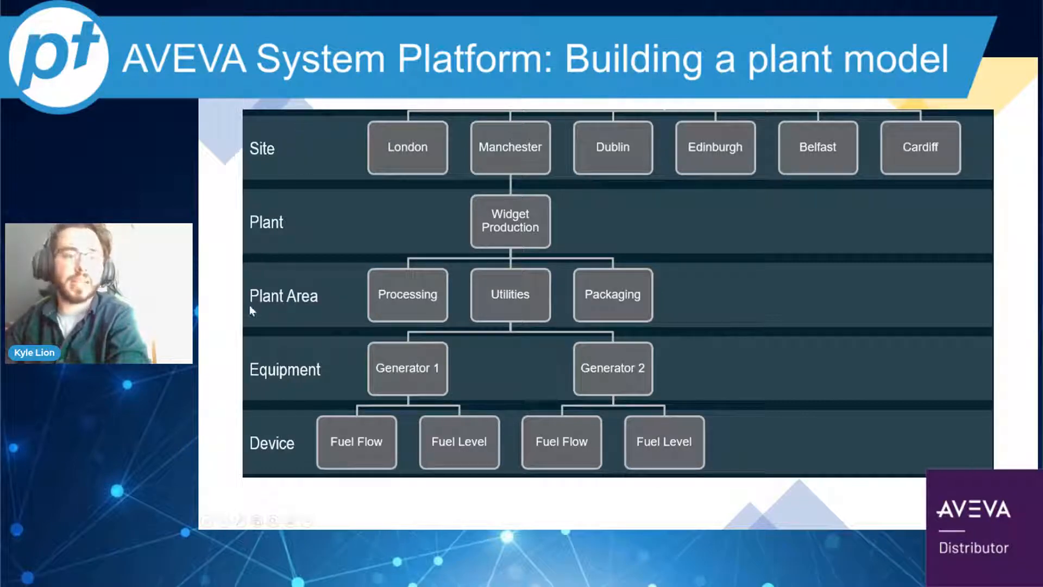
{"action": "mouse_move", "coordinate": [1022, 170]}
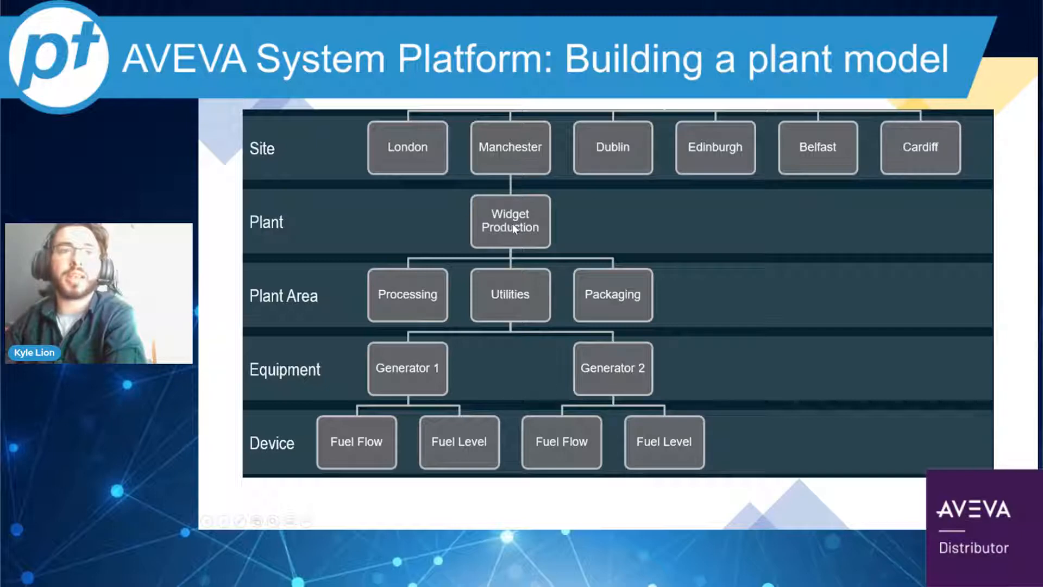
{"action": "mouse_move", "coordinate": [447, 283]}
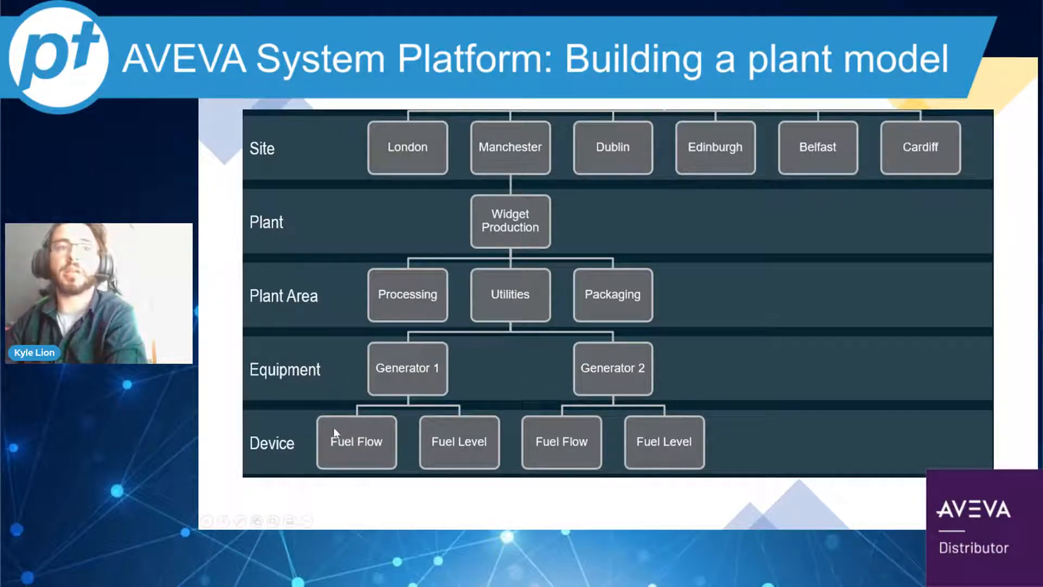
{"action": "mouse_move", "coordinate": [419, 296]}
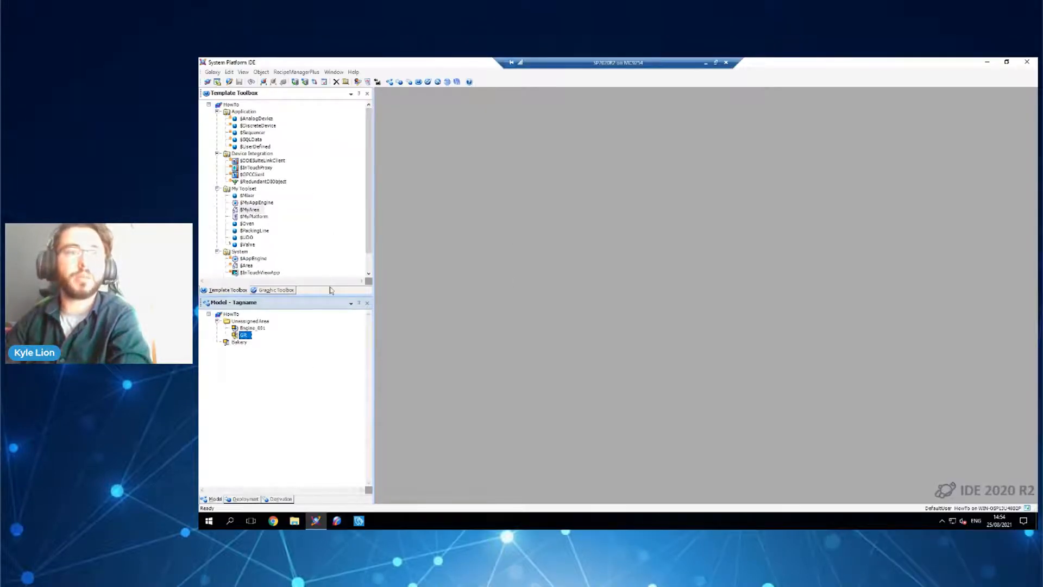
{"action": "mouse_move", "coordinate": [272, 315]}
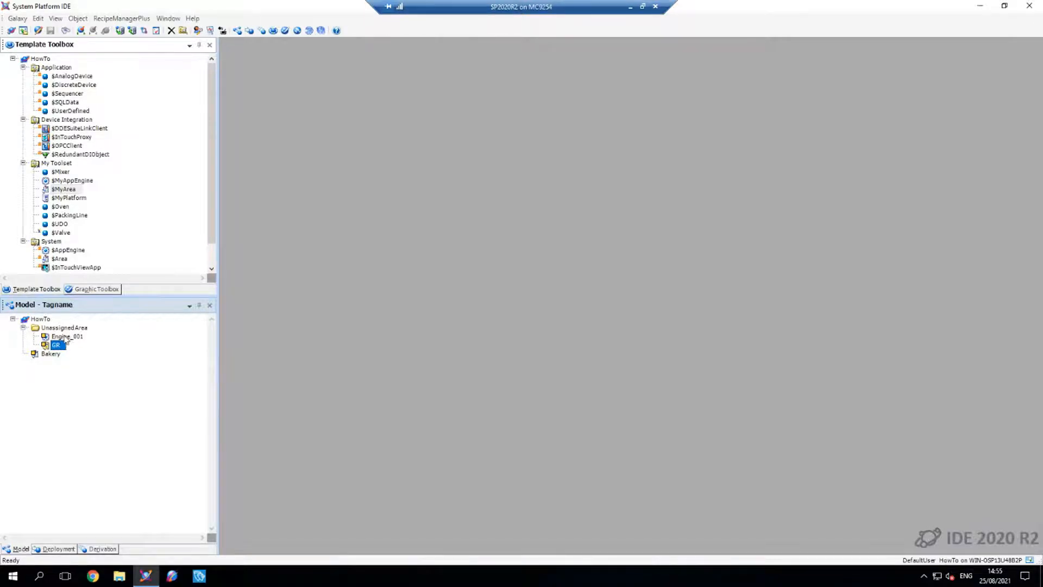
{"action": "mouse_move", "coordinate": [63, 201]}
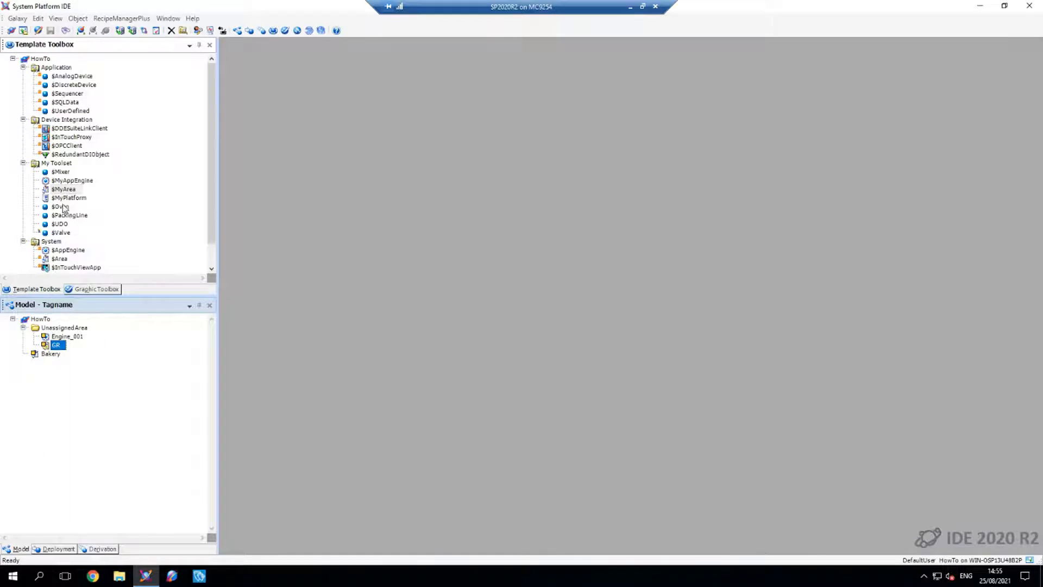
Create Production, Operations and Baking as new instances of the $MyArea template.
{"action": "right_click", "coordinate": [59, 189]}
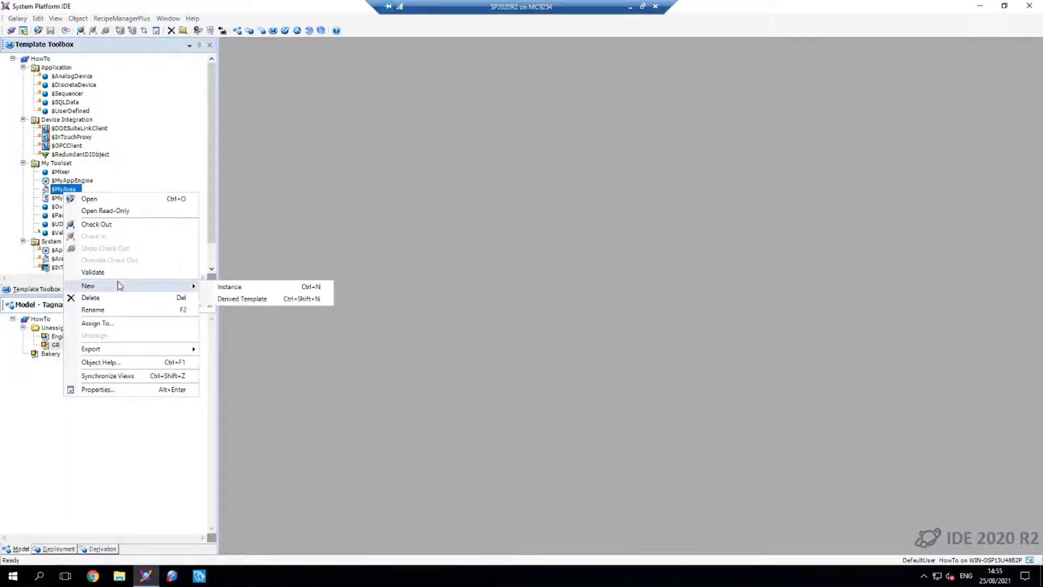
{"action": "left_click", "coordinate": [229, 286]}
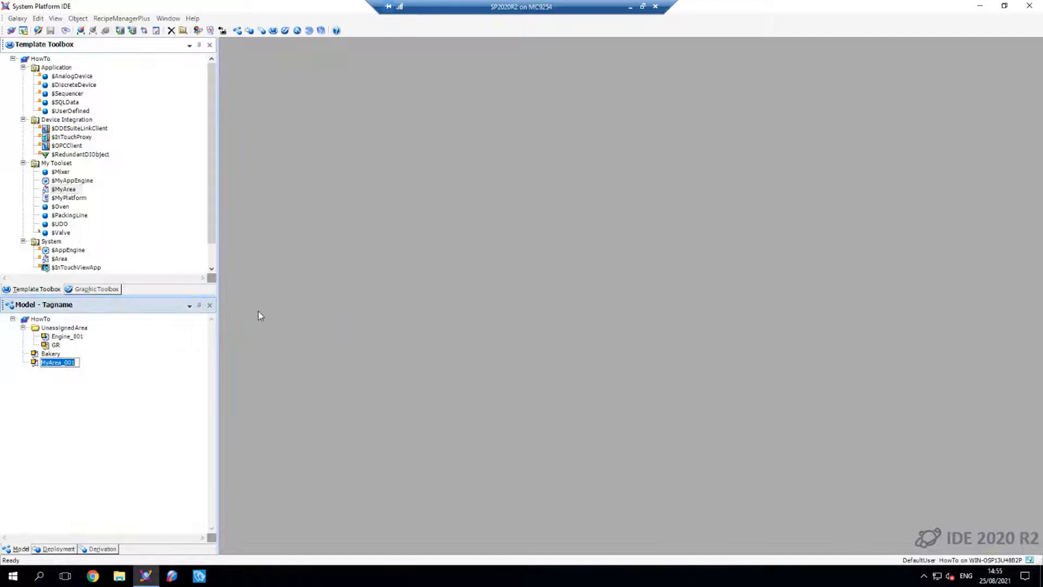
{"action": "type", "text": "P"}
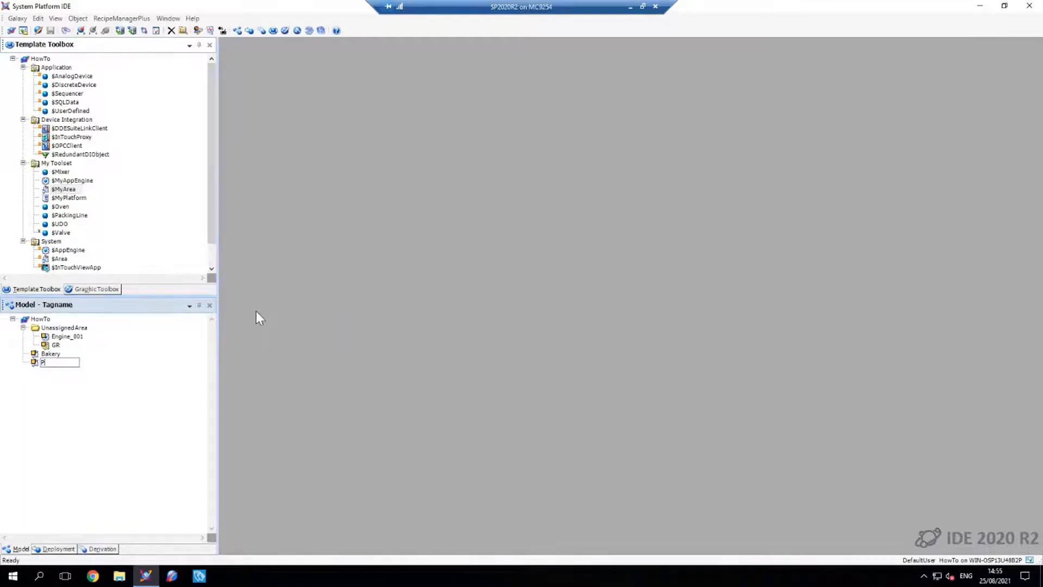
{"action": "type", "text": "Production"}
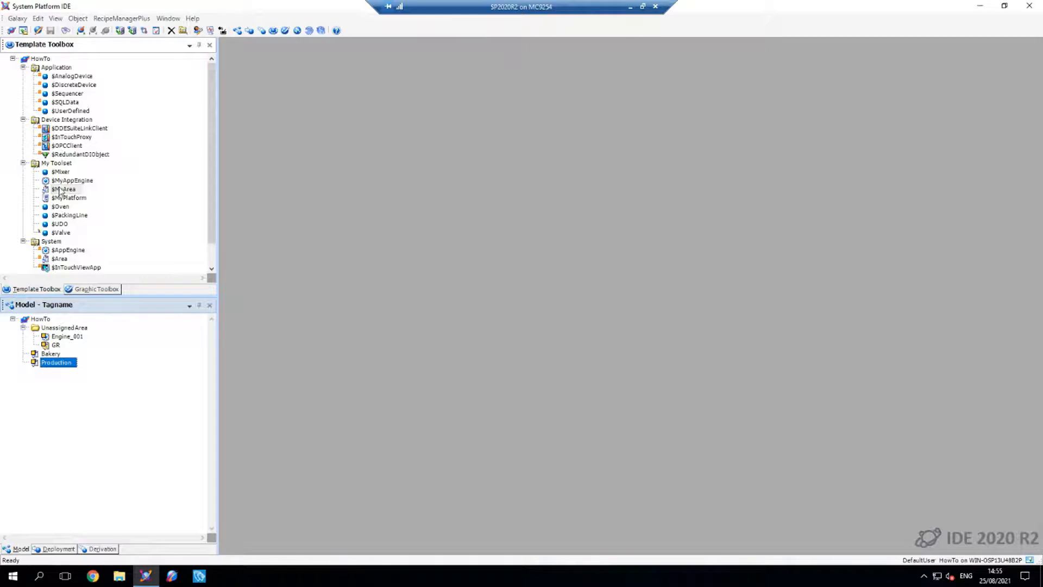
{"action": "right_click", "coordinate": [58, 189]}
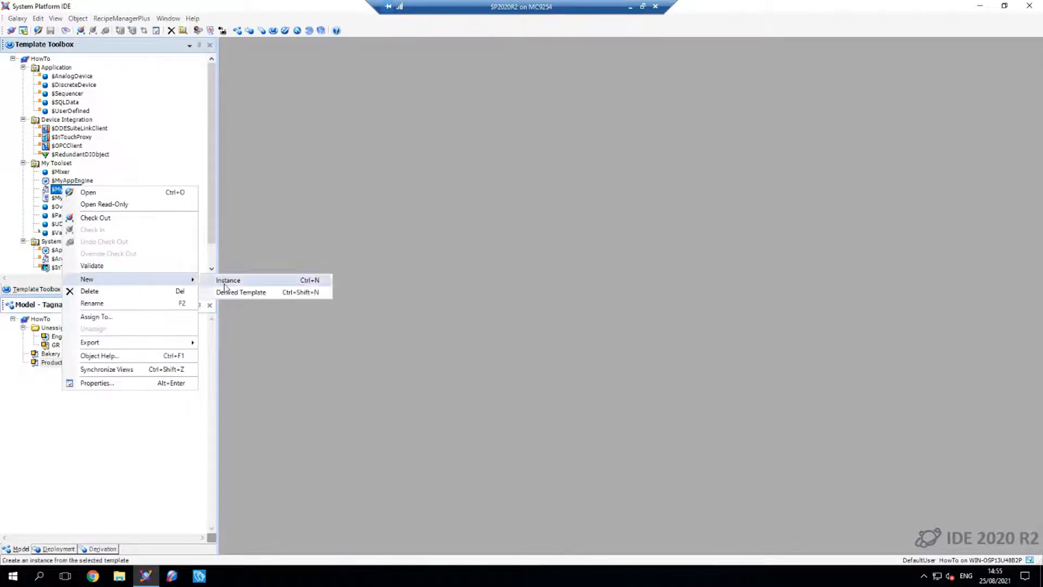
{"action": "left_click", "coordinate": [227, 280]}
{"action": "type", "text": "Operations"}
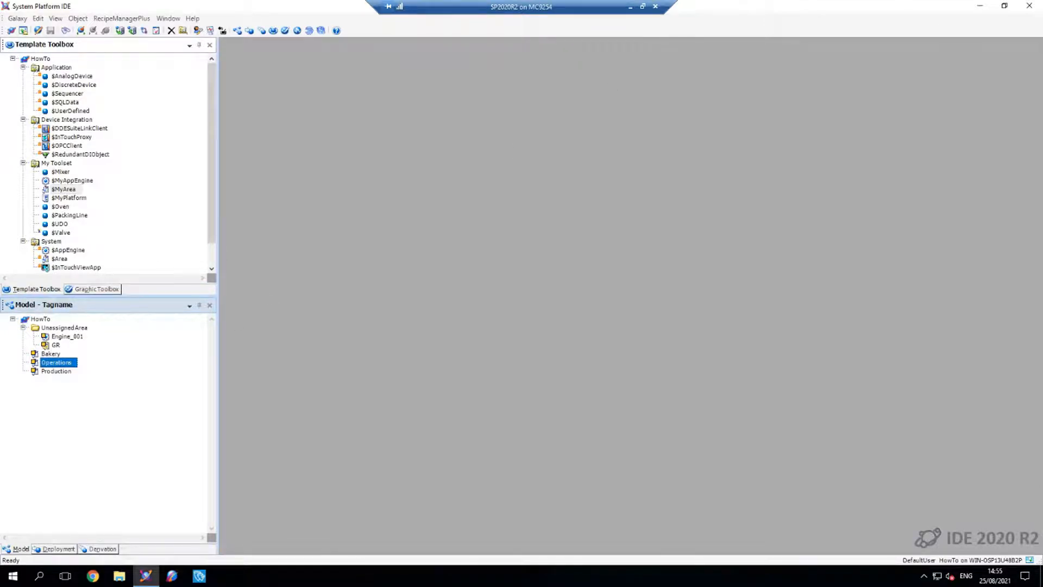
{"action": "right_click", "coordinate": [60, 189]}
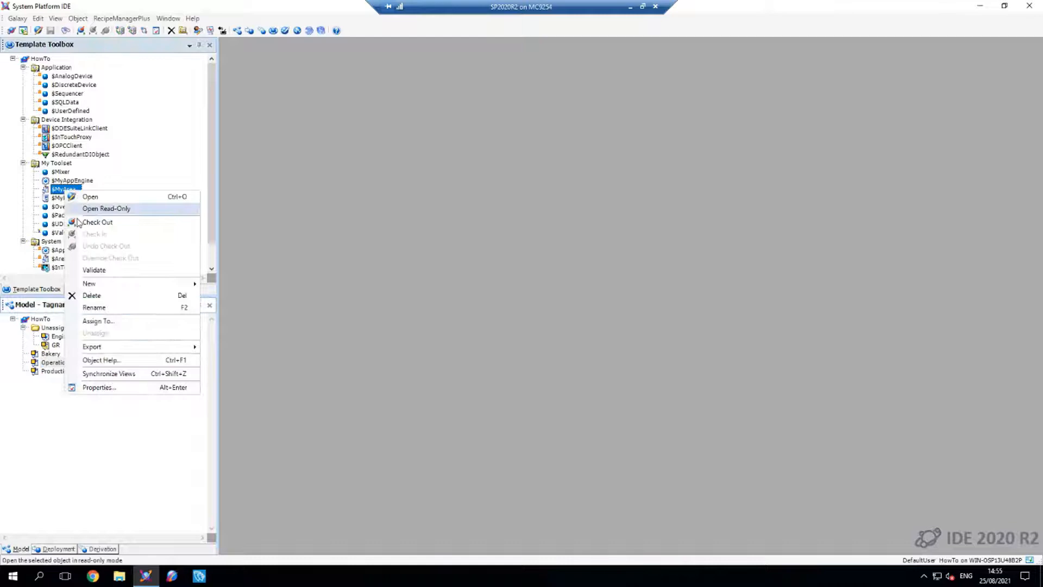
{"action": "left_click", "coordinate": [90, 197]}
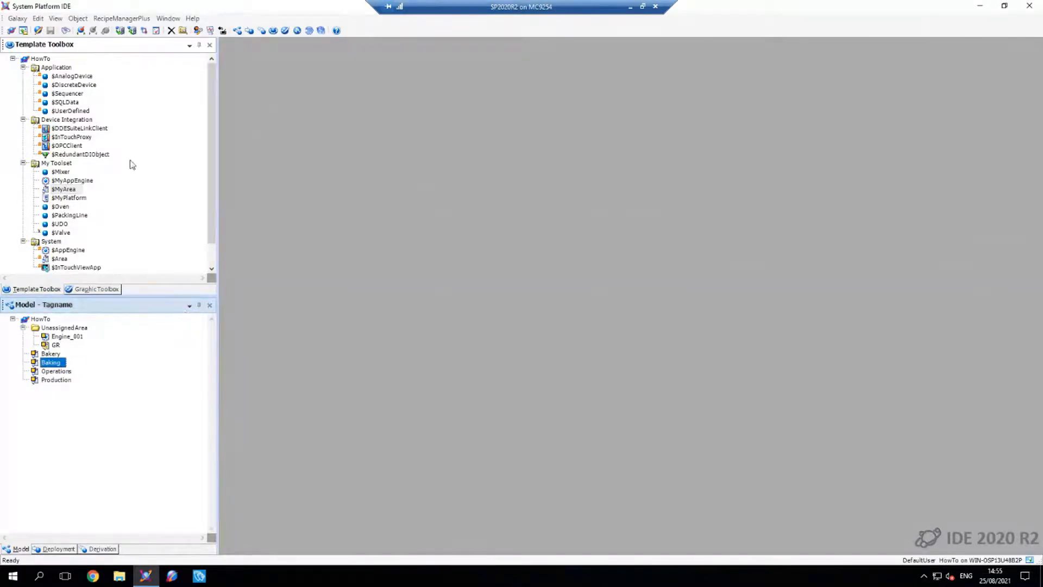
Create two more $MyArea instances named Dough_Making and Packaging.
{"action": "right_click", "coordinate": [62, 189]}
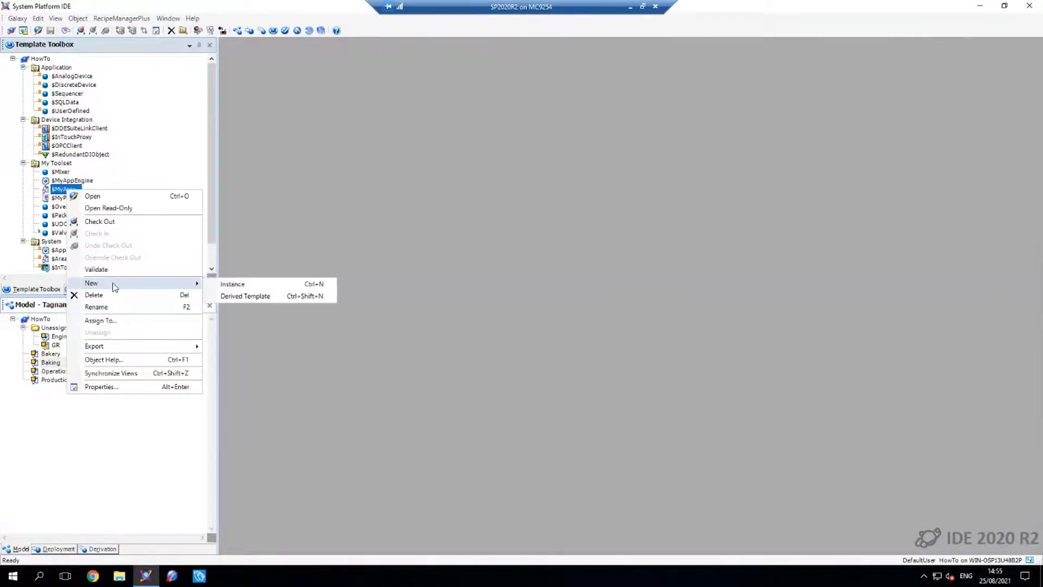
{"action": "left_click", "coordinate": [233, 284]}
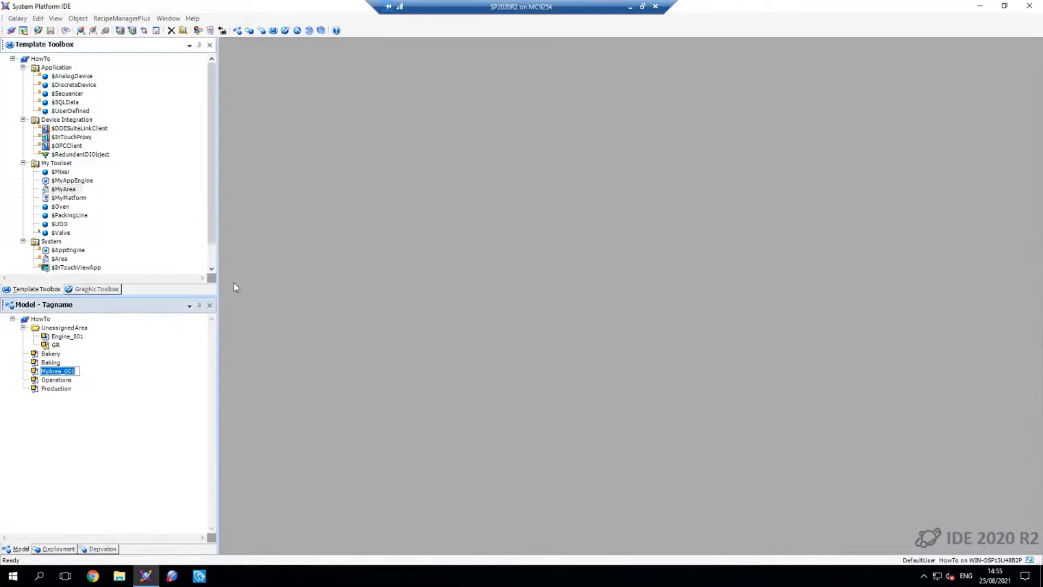
{"action": "type", "text": "Dough_Making"}
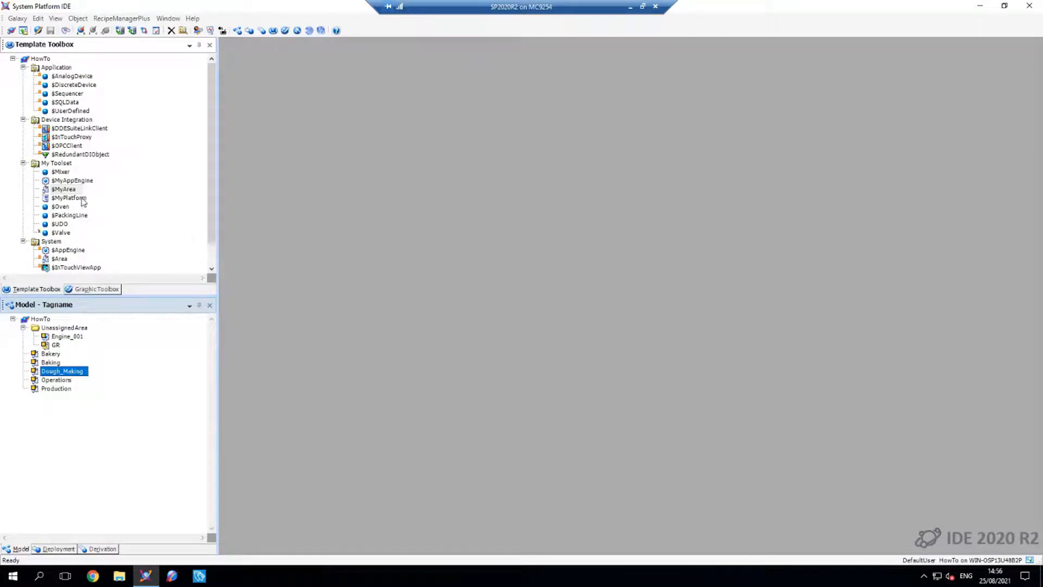
{"action": "right_click", "coordinate": [56, 188]}
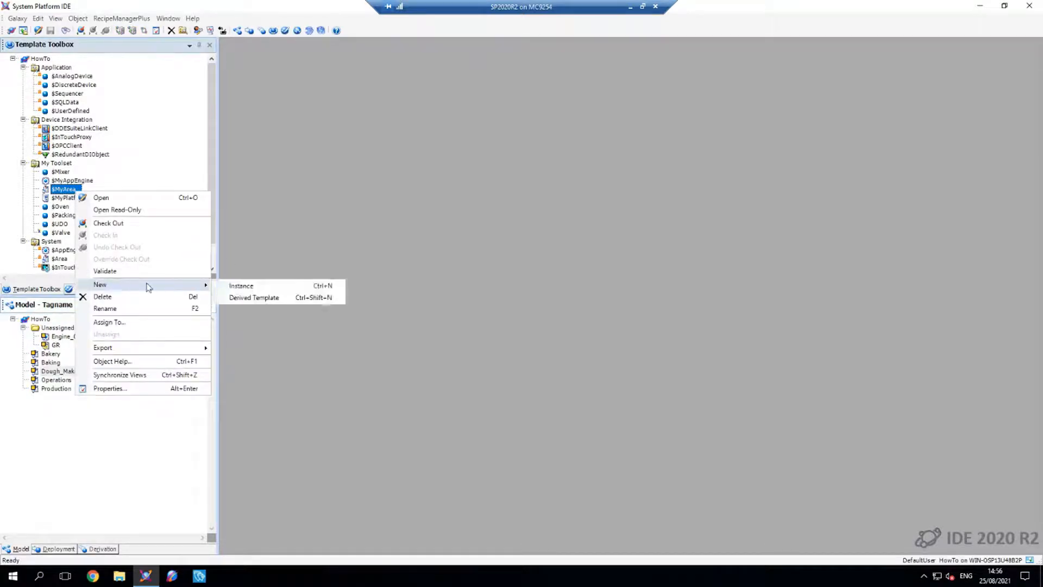
{"action": "left_click", "coordinate": [241, 285]}
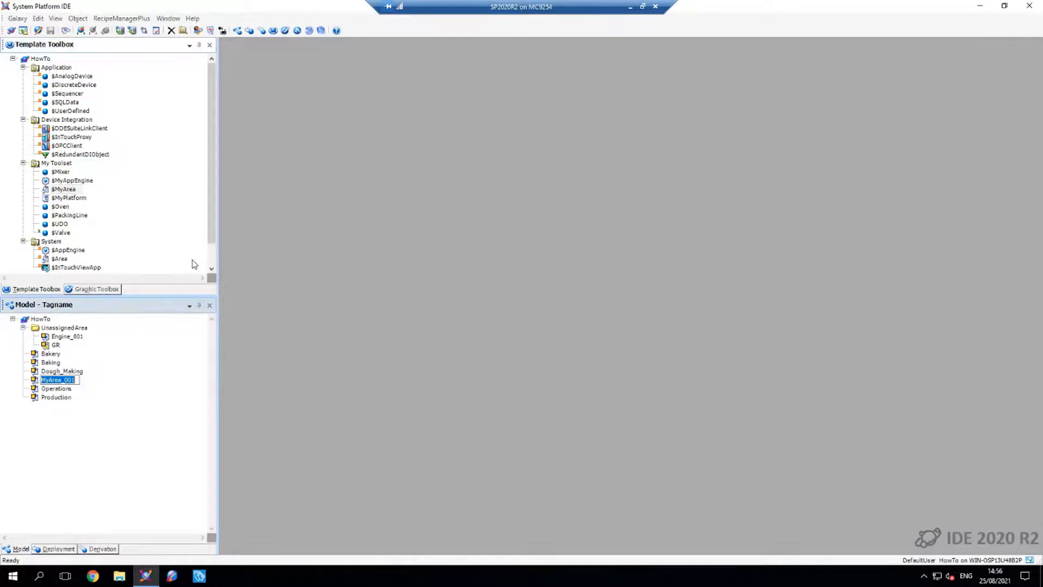
{"action": "type", "text": "Packaging"}
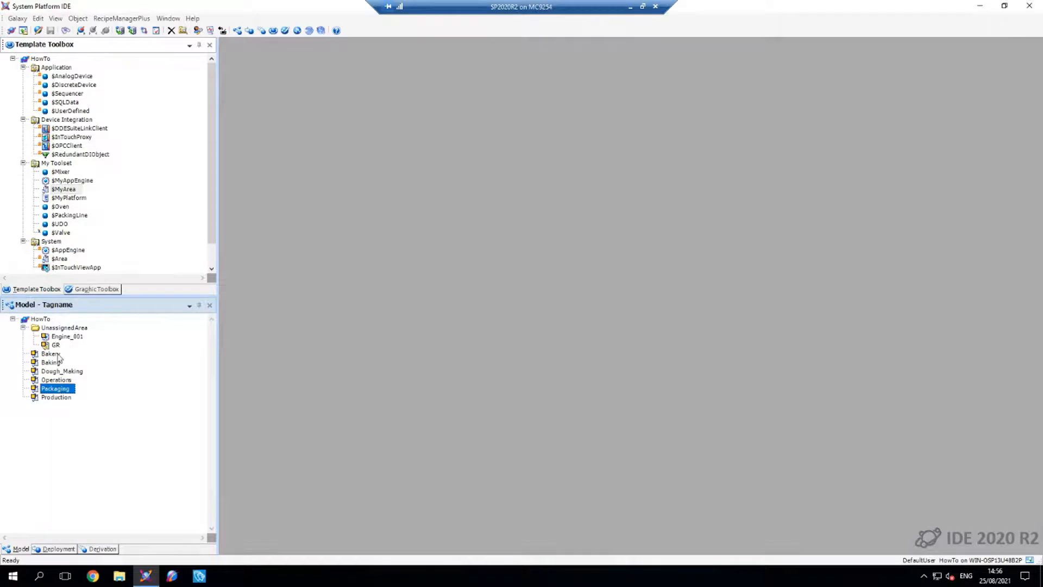
{"action": "mouse_move", "coordinate": [41, 363]}
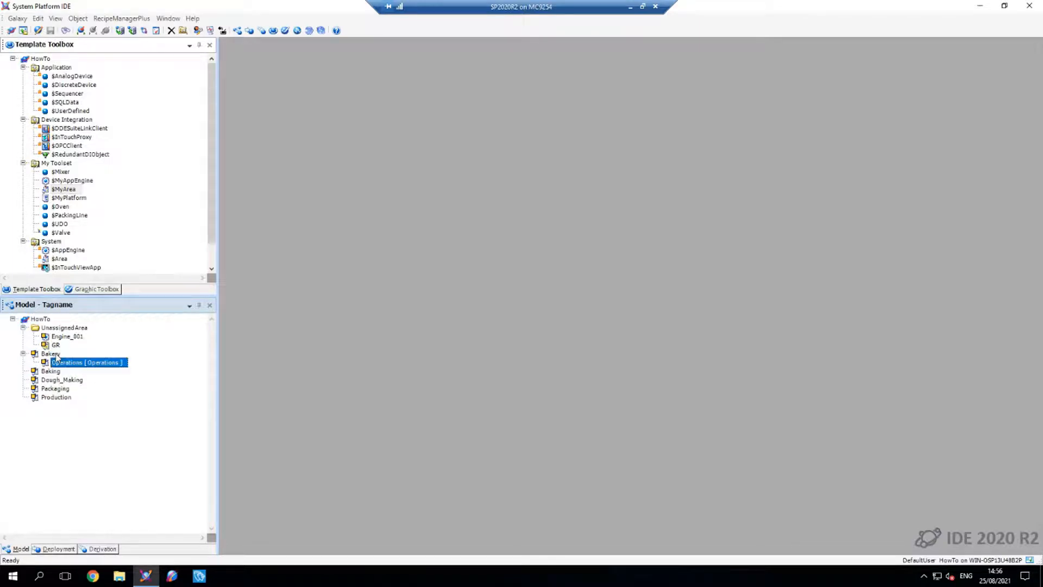
Drag Production under Bakery, and Baking, Dough_Making and Packaging under Production.
{"action": "left_click", "coordinate": [55, 397]}
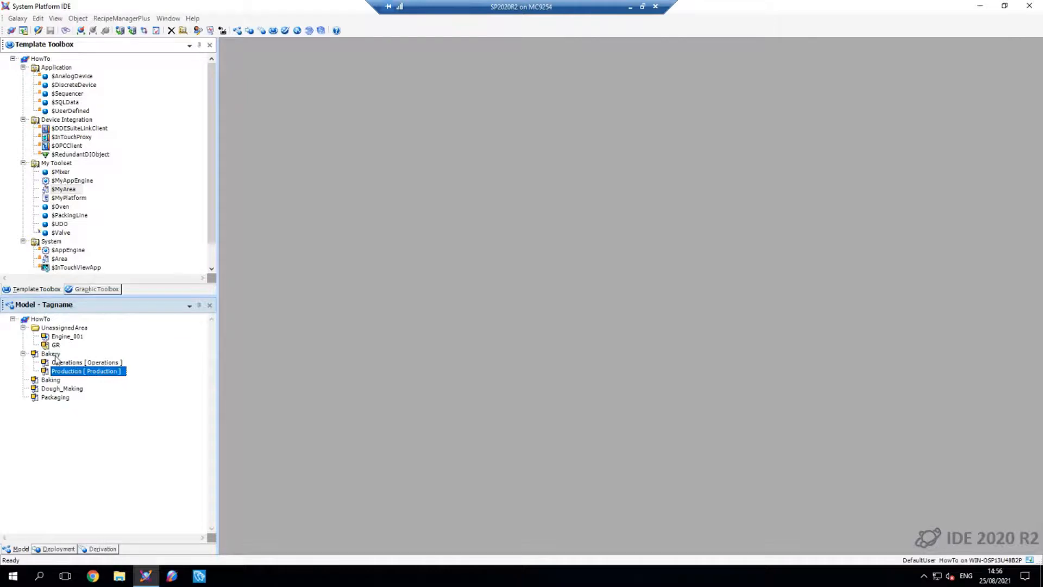
{"action": "mouse_move", "coordinate": [106, 417]}
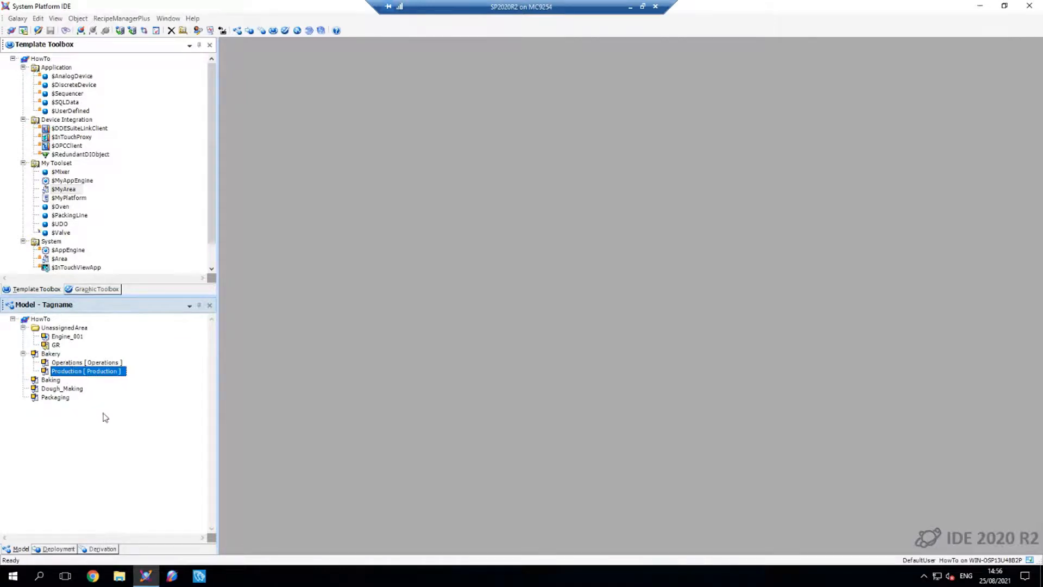
{"action": "left_click", "coordinate": [49, 379]}
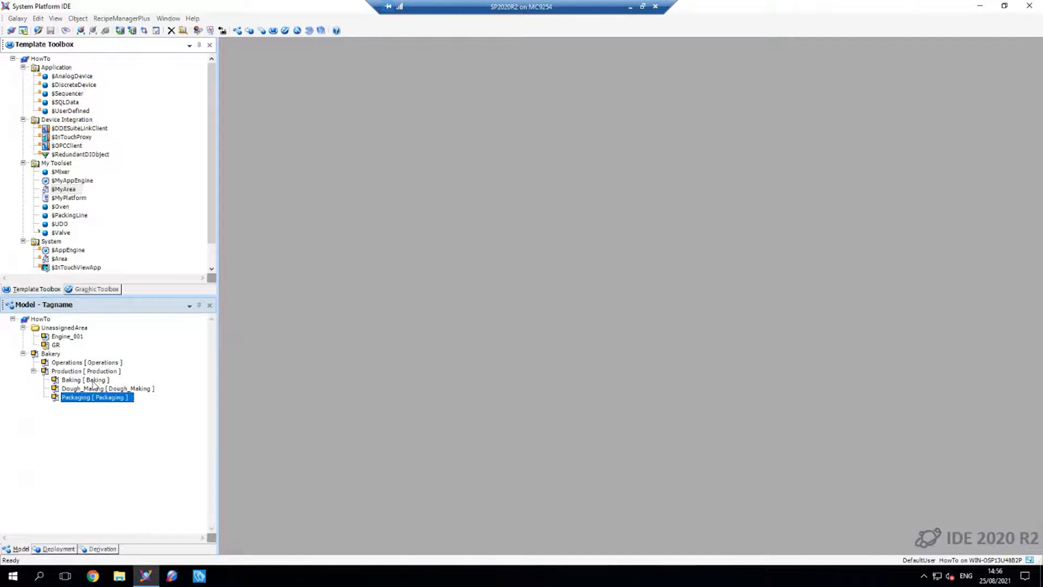
{"action": "mouse_move", "coordinate": [74, 433]}
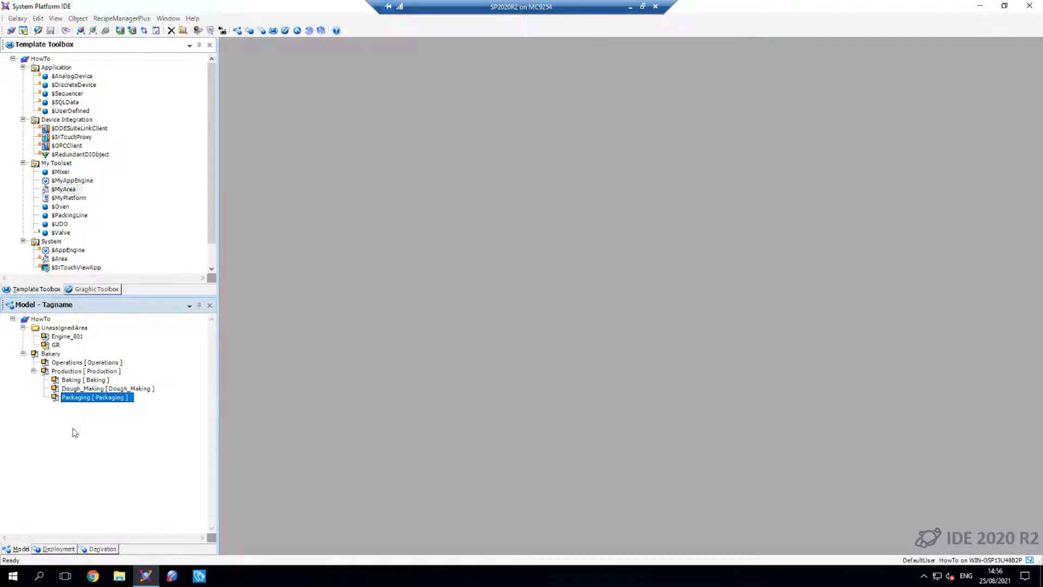
{"action": "right_click", "coordinate": [61, 188]}
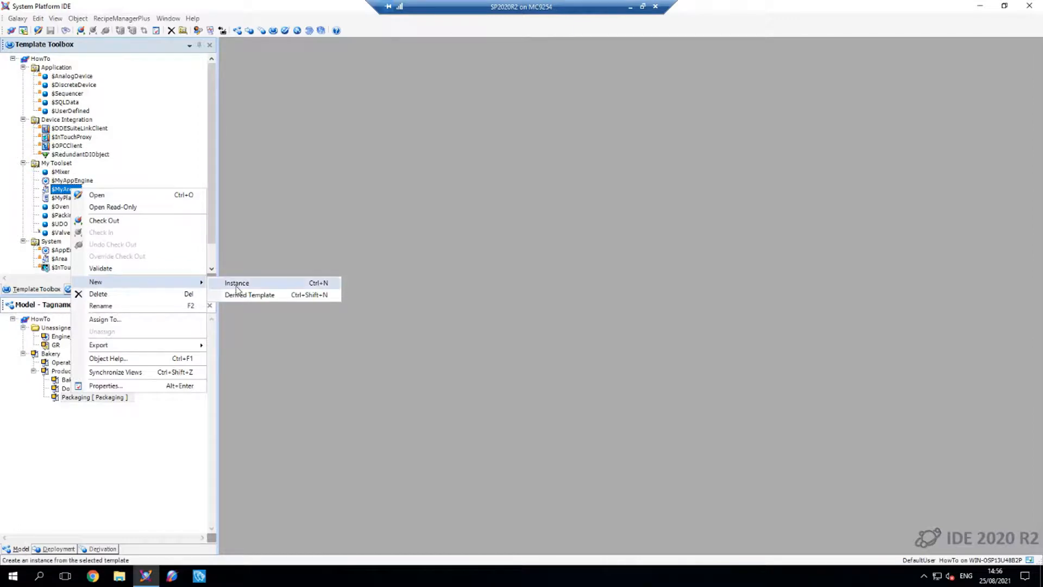
Create $MyArea line instances named DM_Line1, PackaginLine1 and BakingLine1.
{"action": "left_click", "coordinate": [236, 282]}
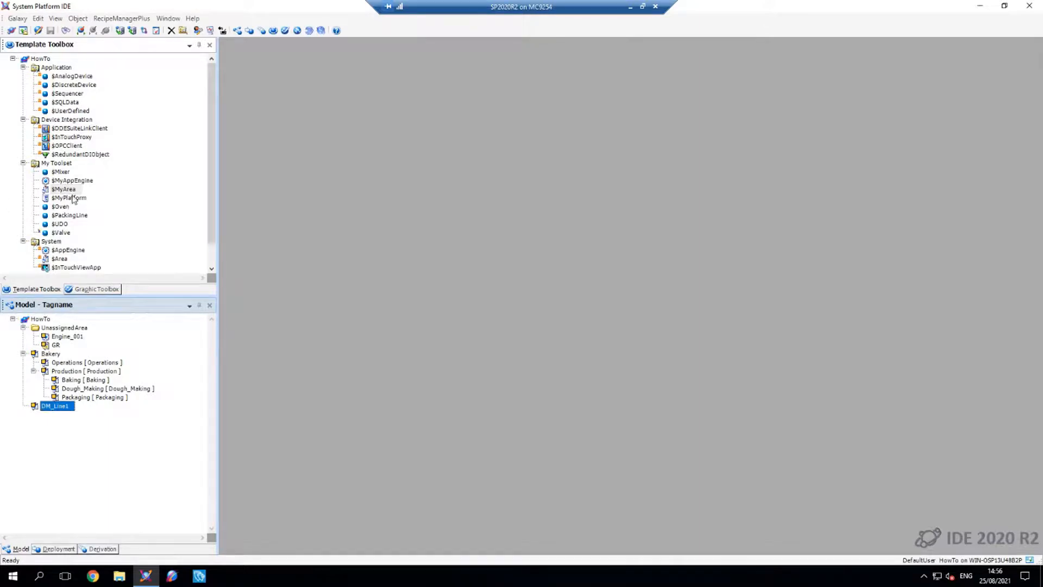
{"action": "right_click", "coordinate": [59, 187]}
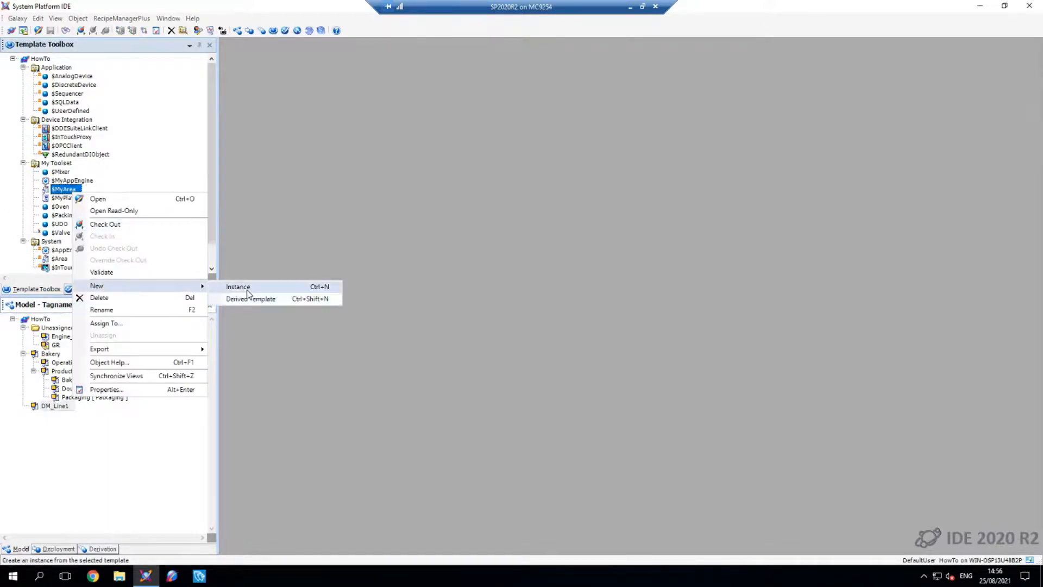
{"action": "left_click", "coordinate": [237, 286]}
{"action": "type", "text": "PackagingLine1"}
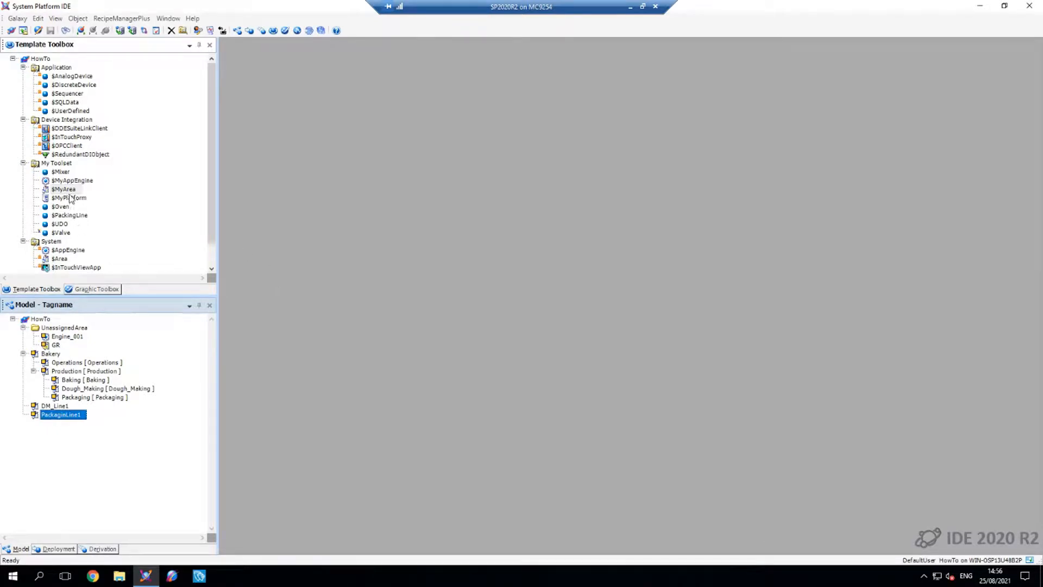
{"action": "right_click", "coordinate": [57, 189]}
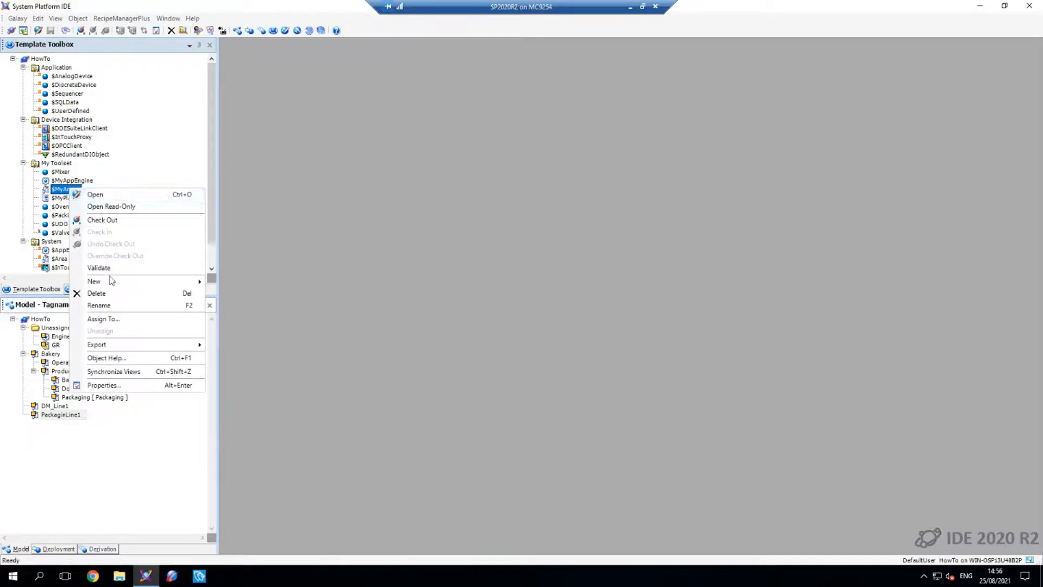
{"action": "mouse_move", "coordinate": [95, 282]}
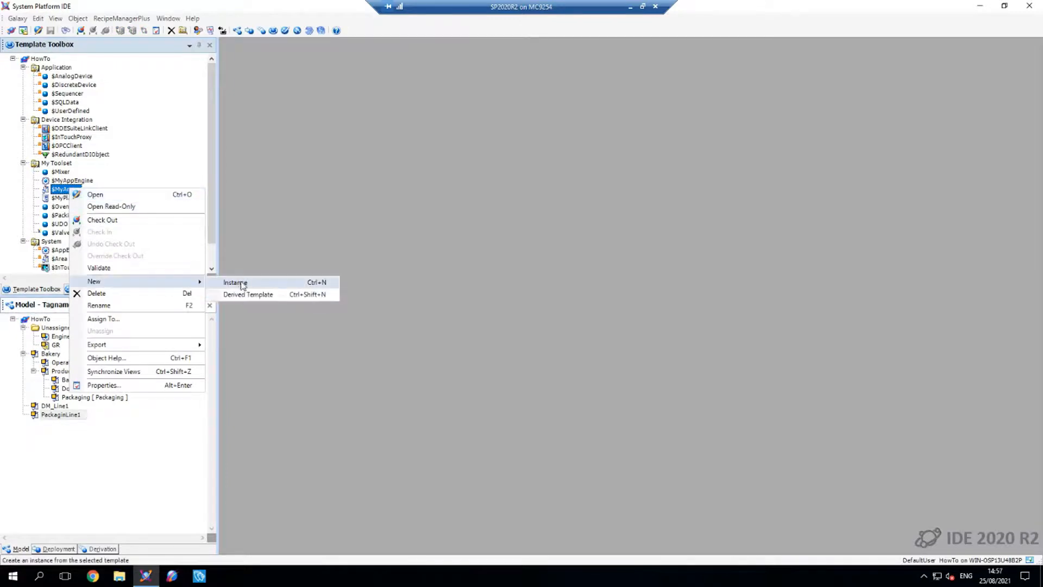
{"action": "left_click", "coordinate": [234, 282]}
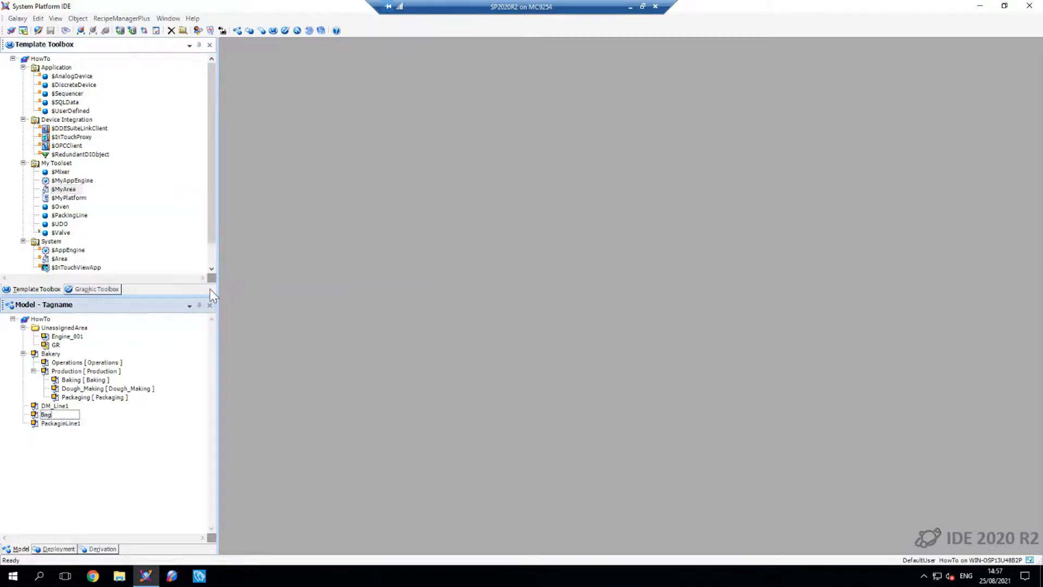
{"action": "type", "text": "BakingLine1"}
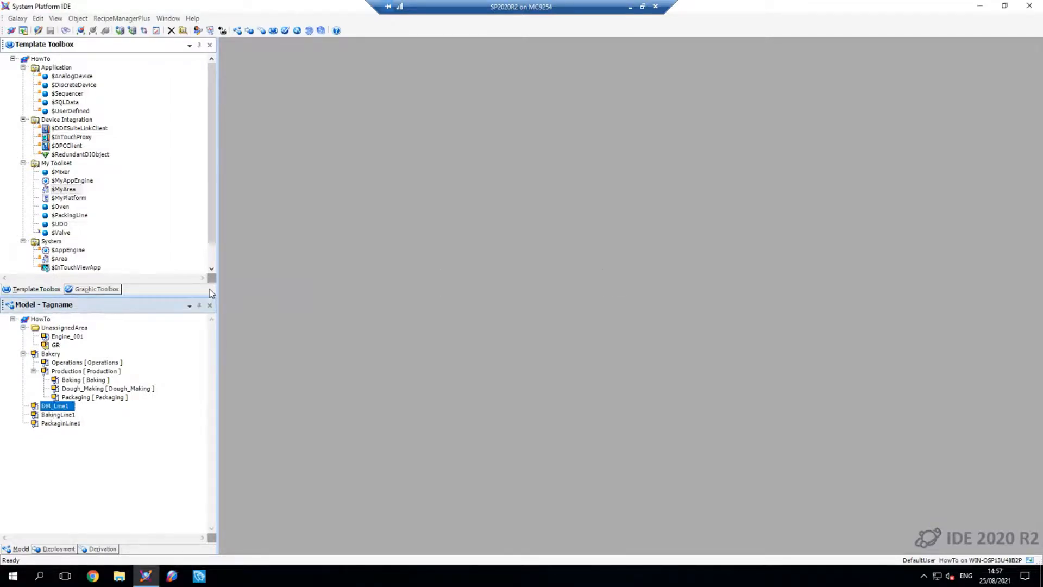
Drag BakingLine1 to Baking, DM_Line1 to Dough_Making, and PackaginLine1 to Packaging.
{"action": "left_click", "coordinate": [54, 405]}
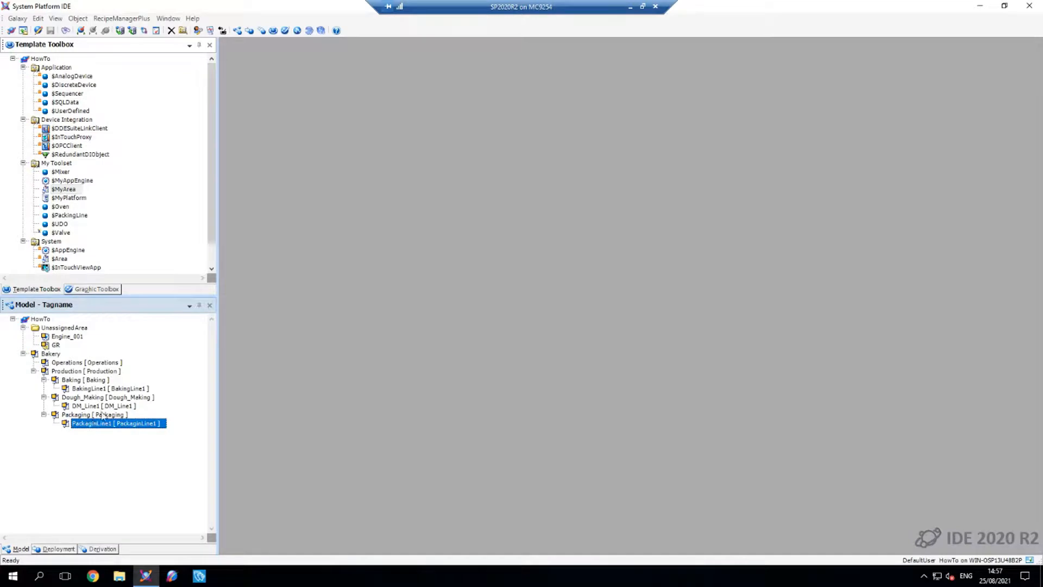
{"action": "mouse_move", "coordinate": [68, 175]}
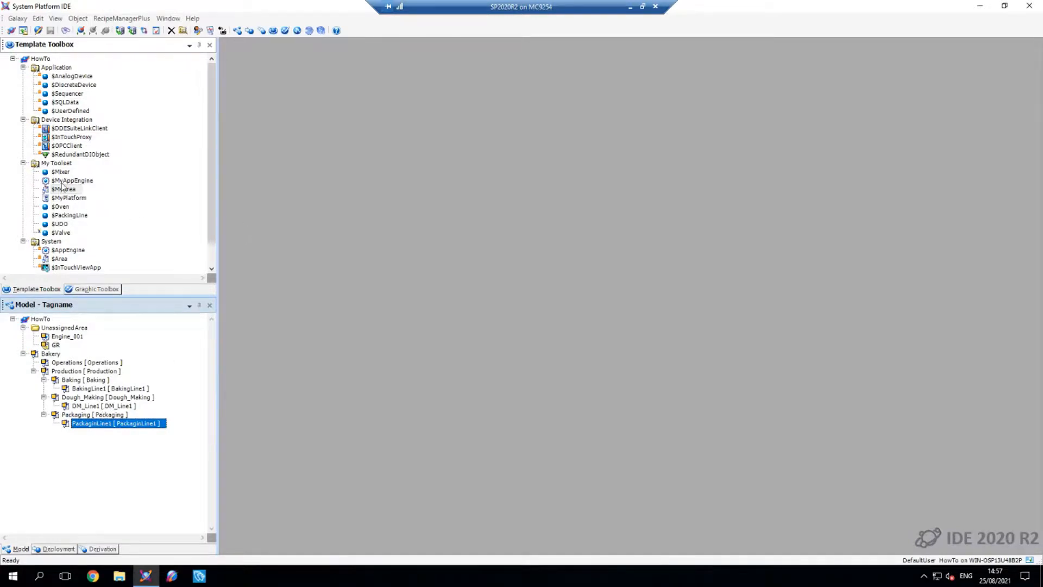
Create Mixer_001 from $Mixer under DM_Line1, then create an Oven_001 instance from $Oven.
{"action": "left_click", "coordinate": [62, 188]}
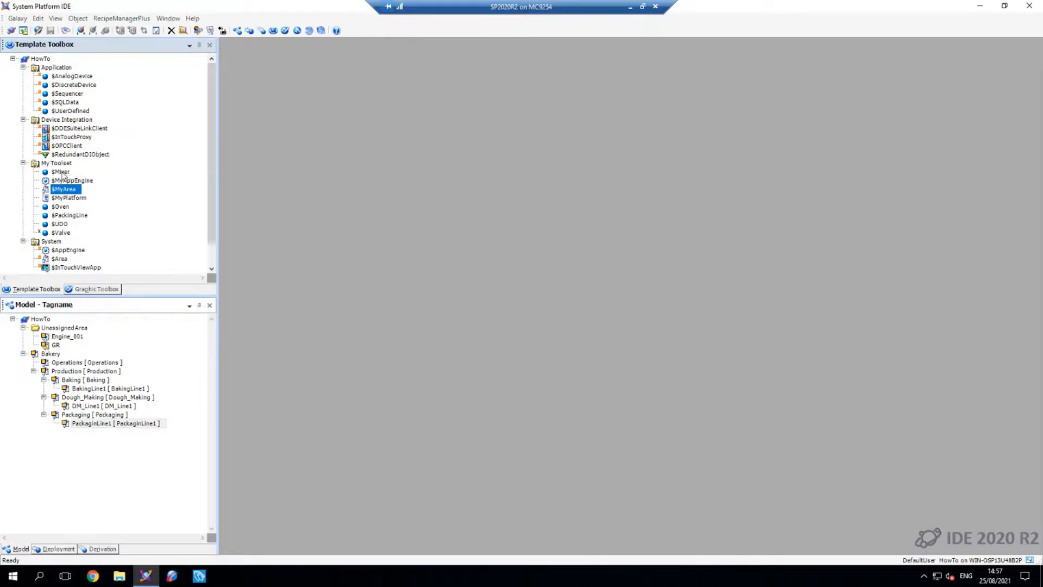
{"action": "left_click", "coordinate": [51, 171]}
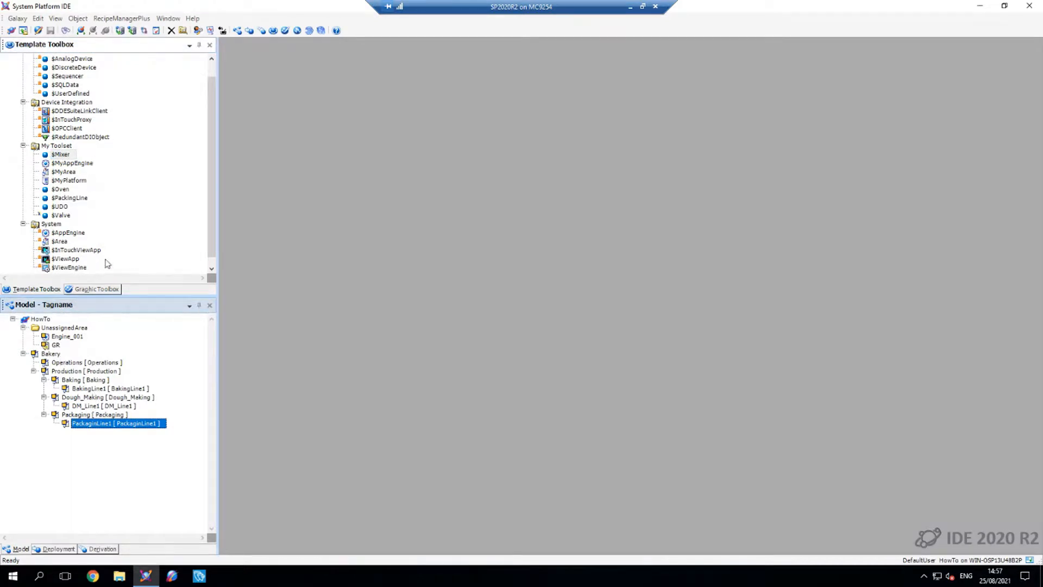
{"action": "mouse_move", "coordinate": [156, 185]}
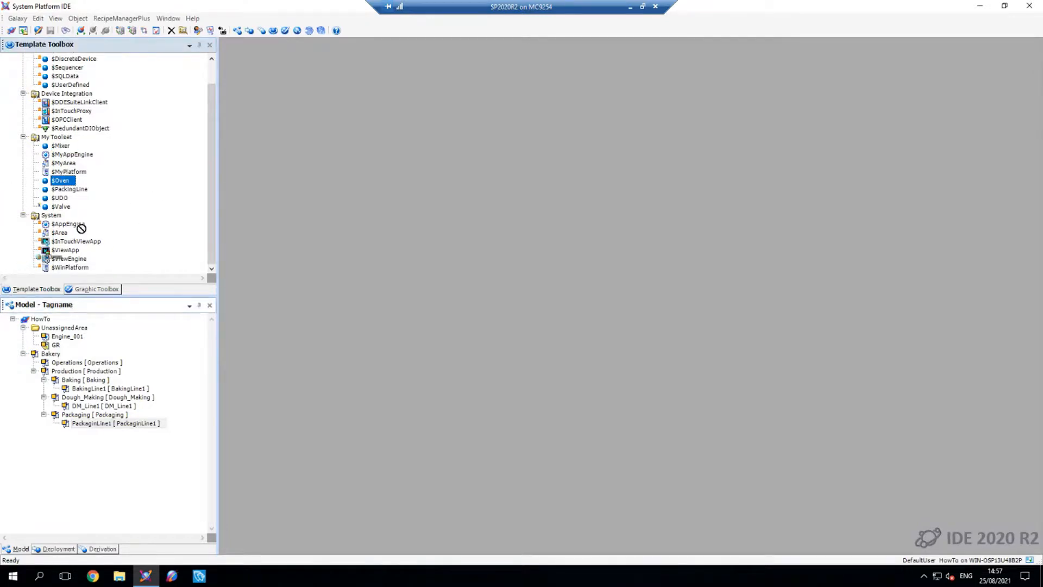
{"action": "right_click", "coordinate": [57, 146]}
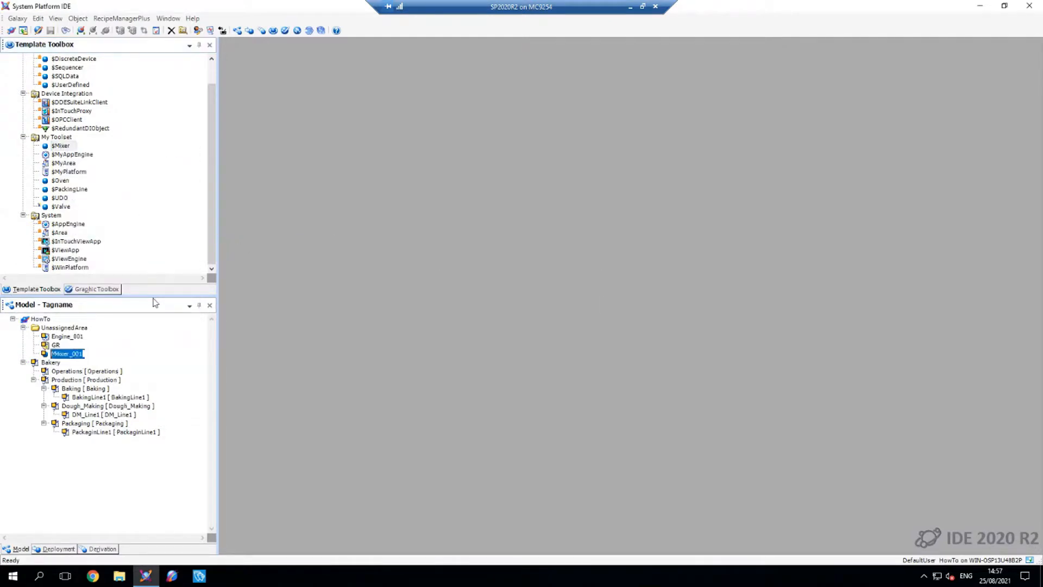
{"action": "left_click", "coordinate": [79, 387]}
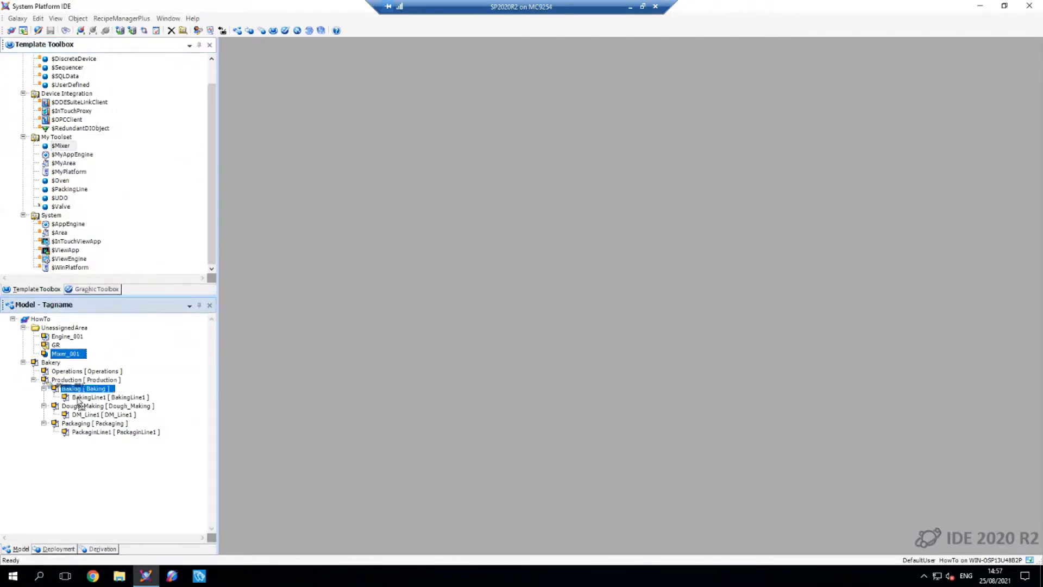
{"action": "left_click", "coordinate": [84, 405]}
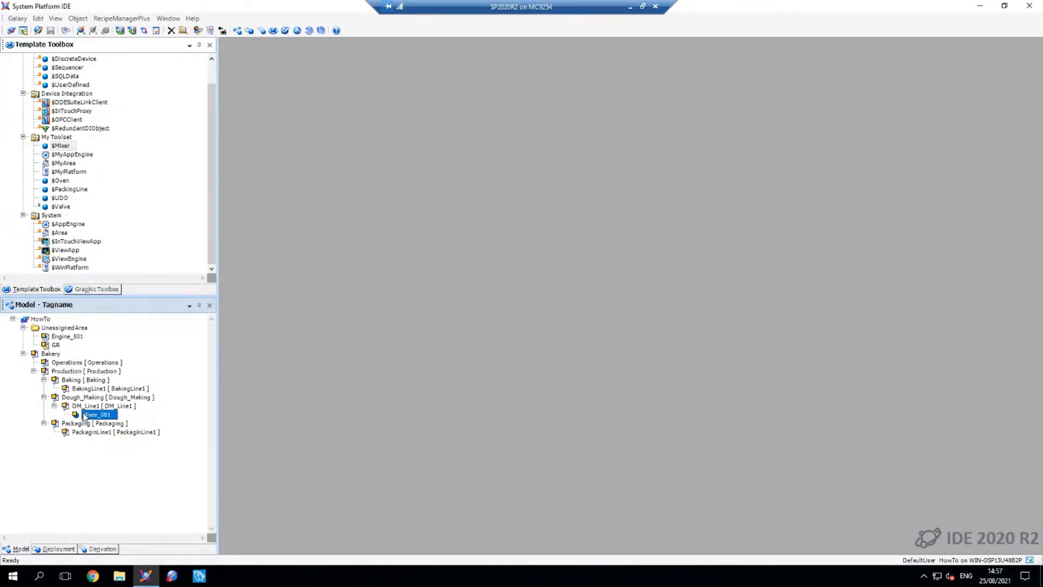
{"action": "right_click", "coordinate": [52, 181]}
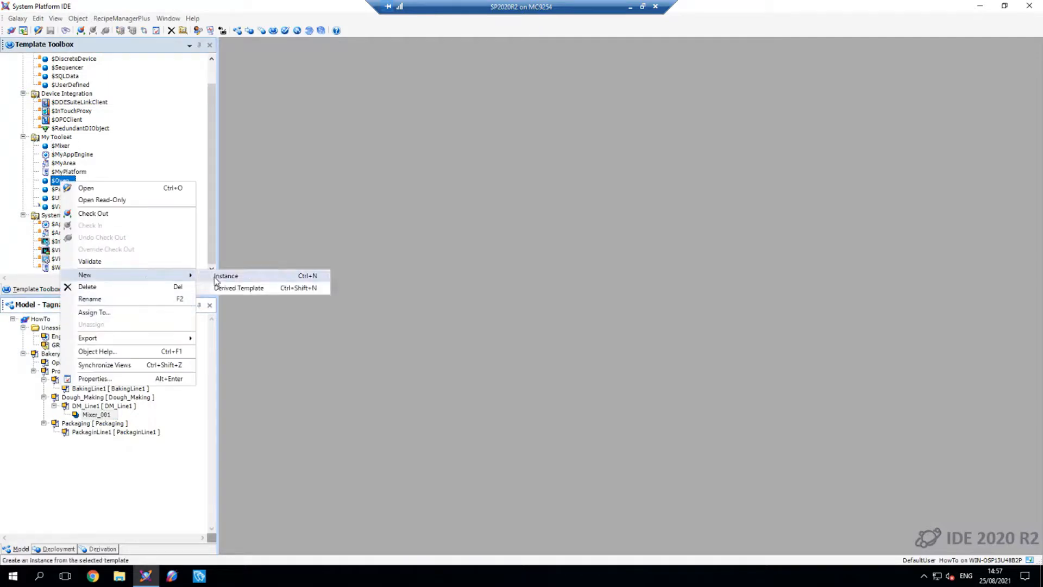
{"action": "left_click", "coordinate": [225, 275]}
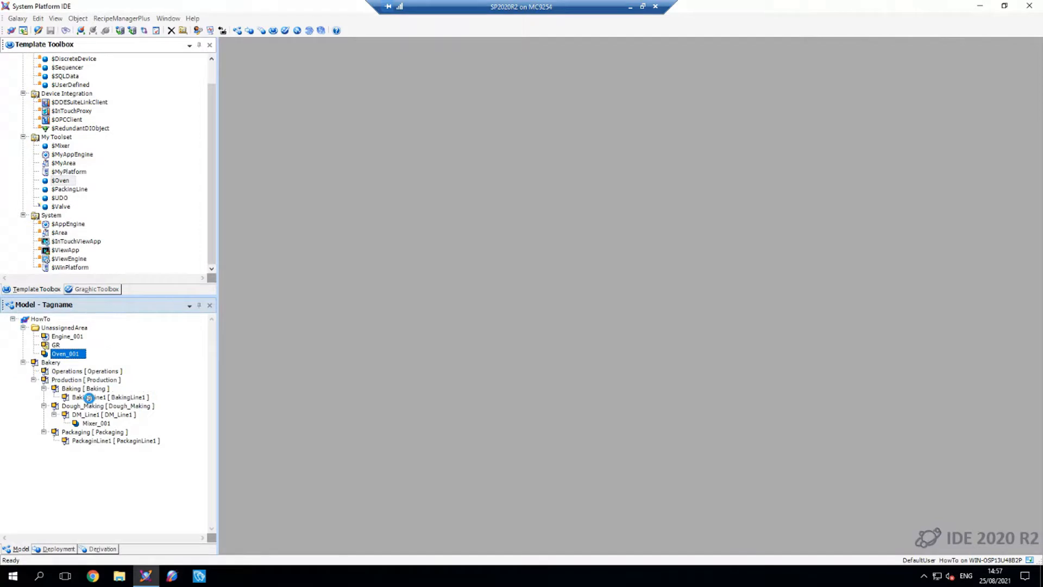
Create PackingLine_001 from $PackingLine and place it under PackaginLine1.
{"action": "right_click", "coordinate": [69, 189]}
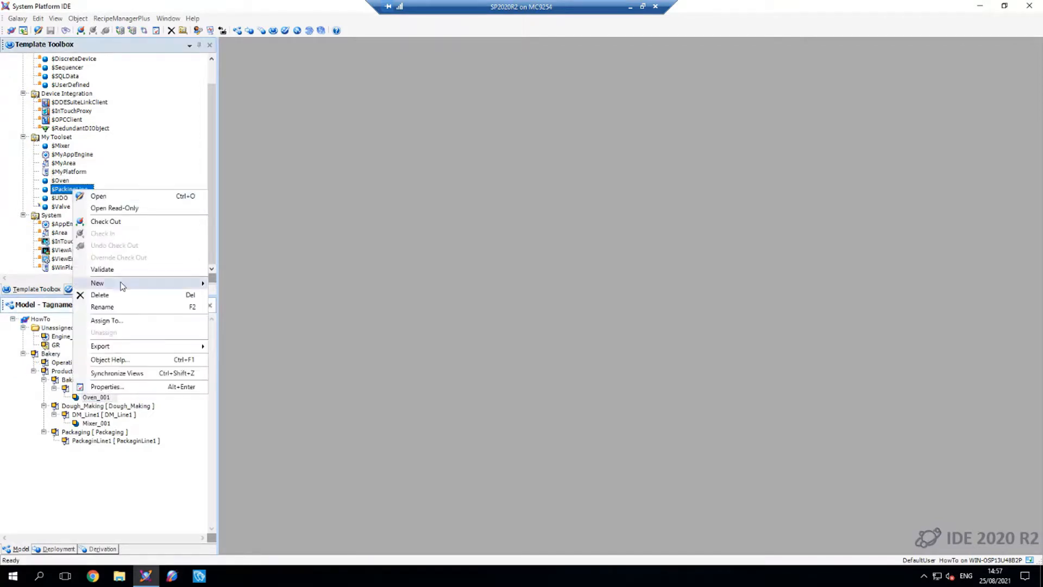
{"action": "left_click", "coordinate": [97, 282]}
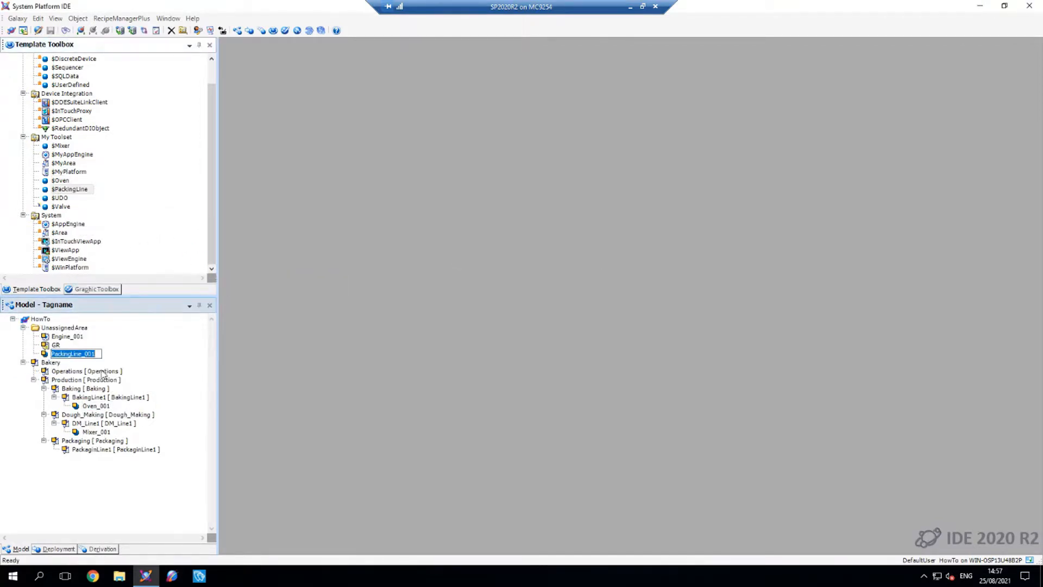
{"action": "left_click", "coordinate": [108, 450]}
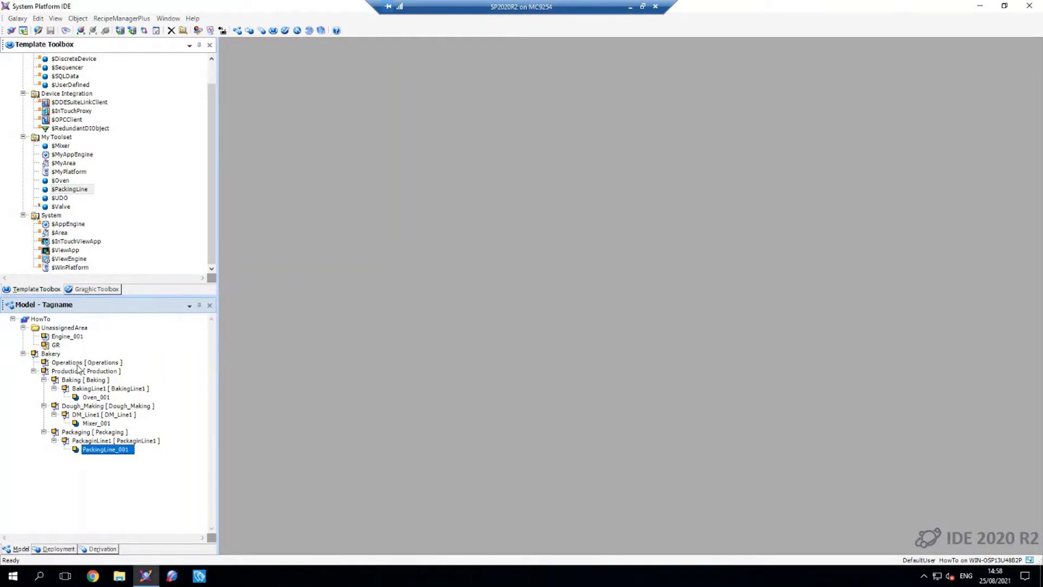
{"action": "mouse_move", "coordinate": [151, 354]}
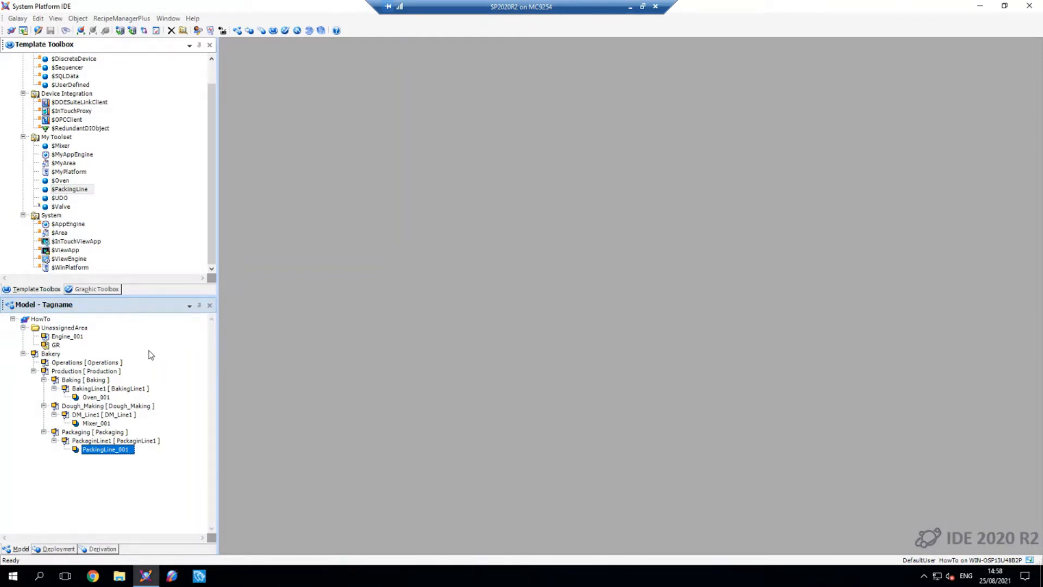
{"action": "mouse_move", "coordinate": [135, 367]}
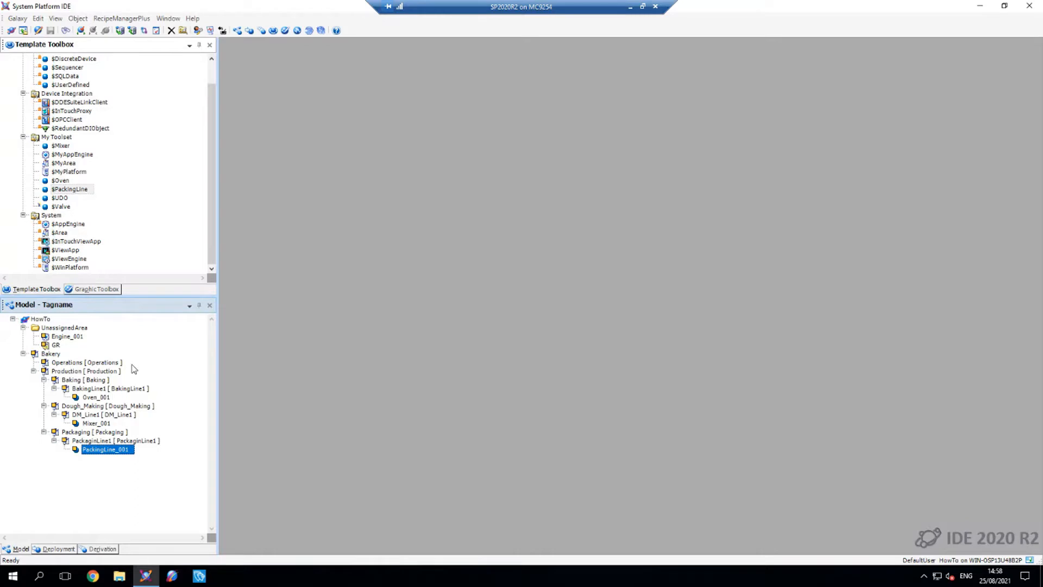
{"action": "mouse_move", "coordinate": [49, 357]}
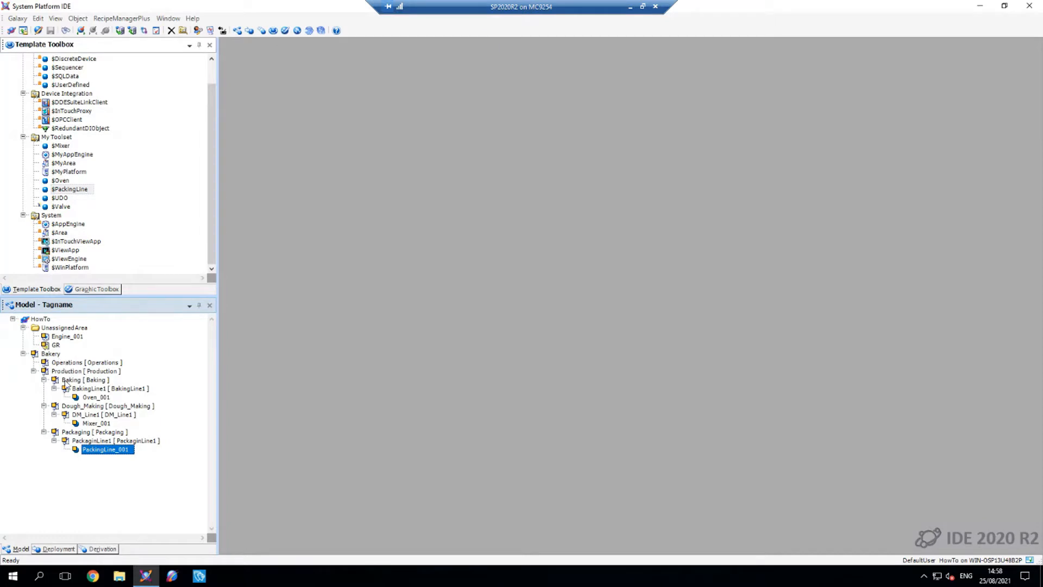
{"action": "mouse_move", "coordinate": [80, 380]}
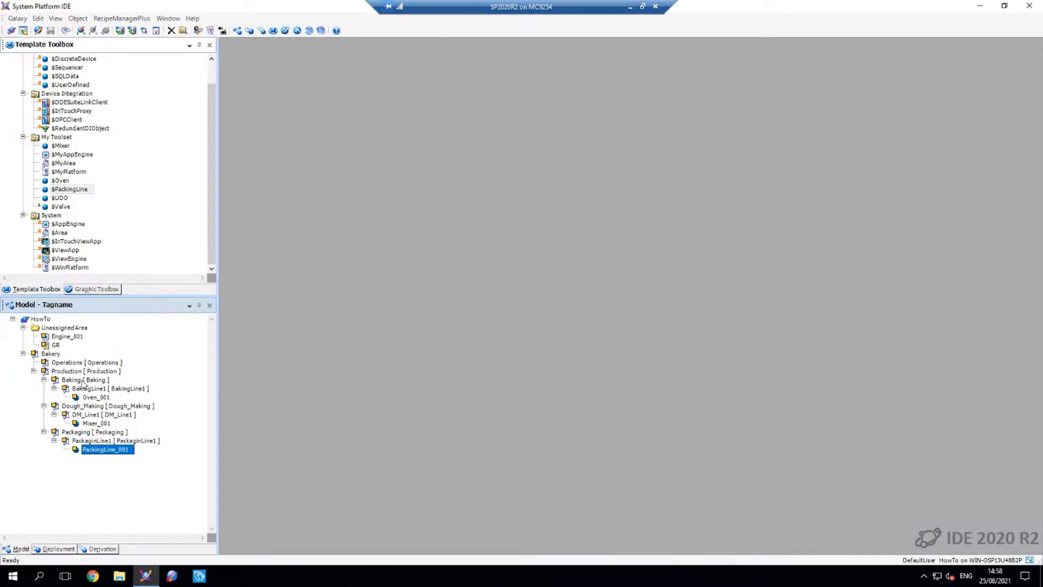
{"action": "mouse_move", "coordinate": [98, 398]}
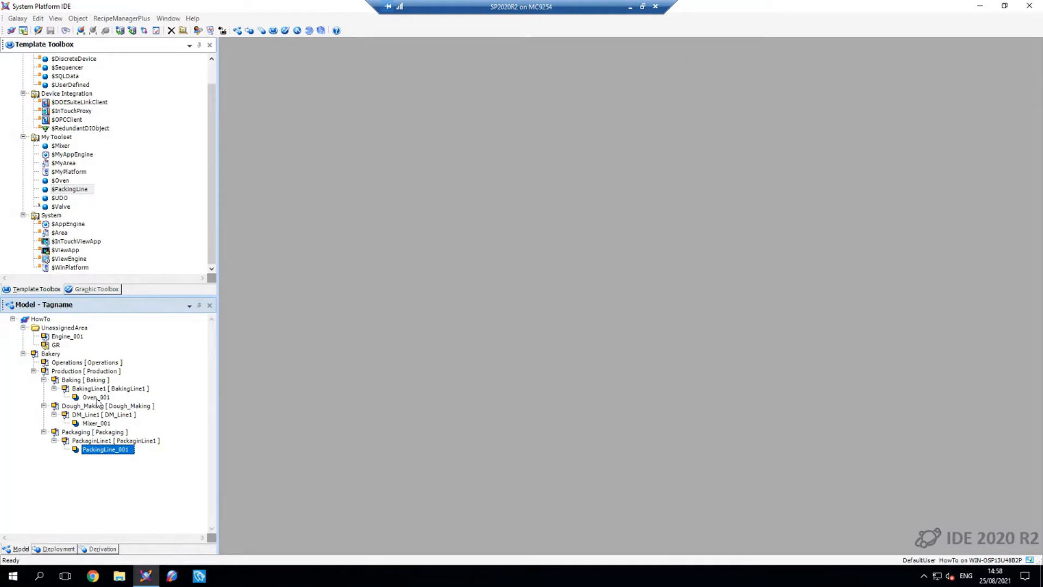